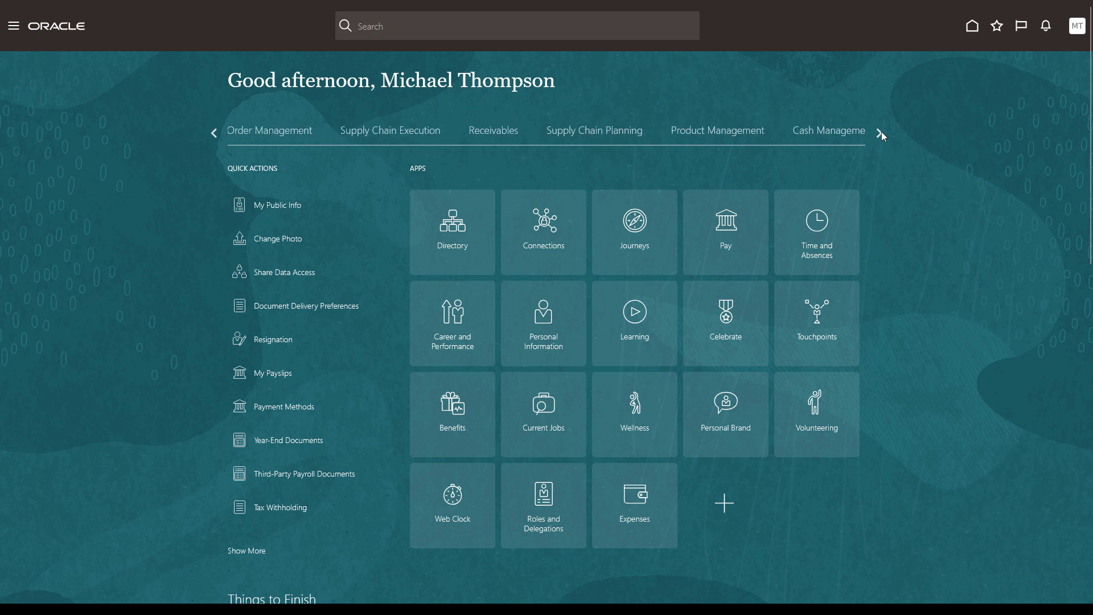
Scroll the home page tab strip right and show the My Enterprise apps
left_click(879, 133)
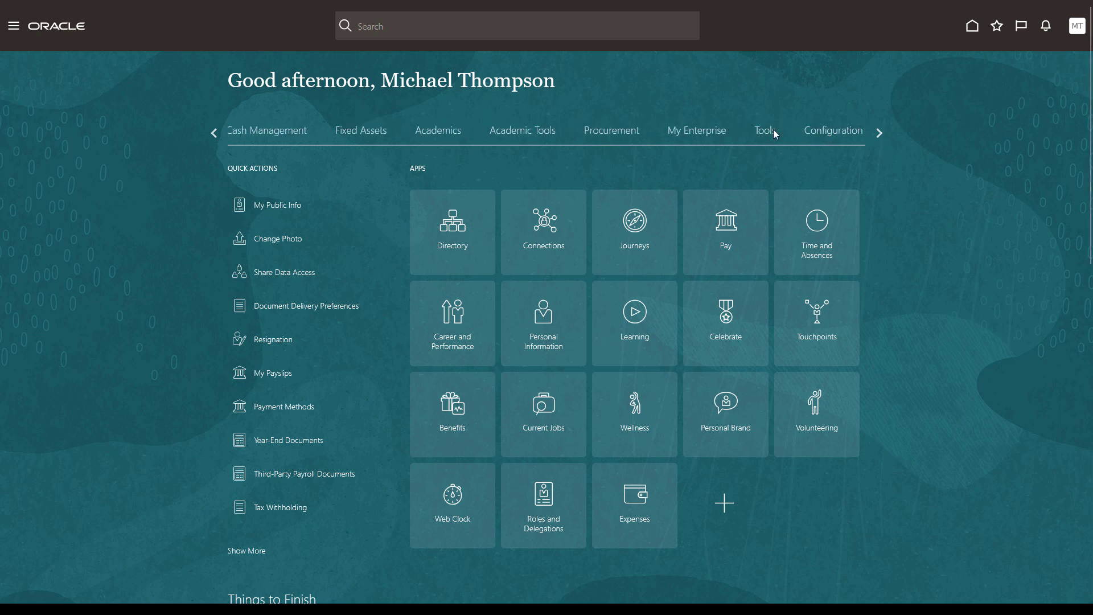
left_click(696, 130)
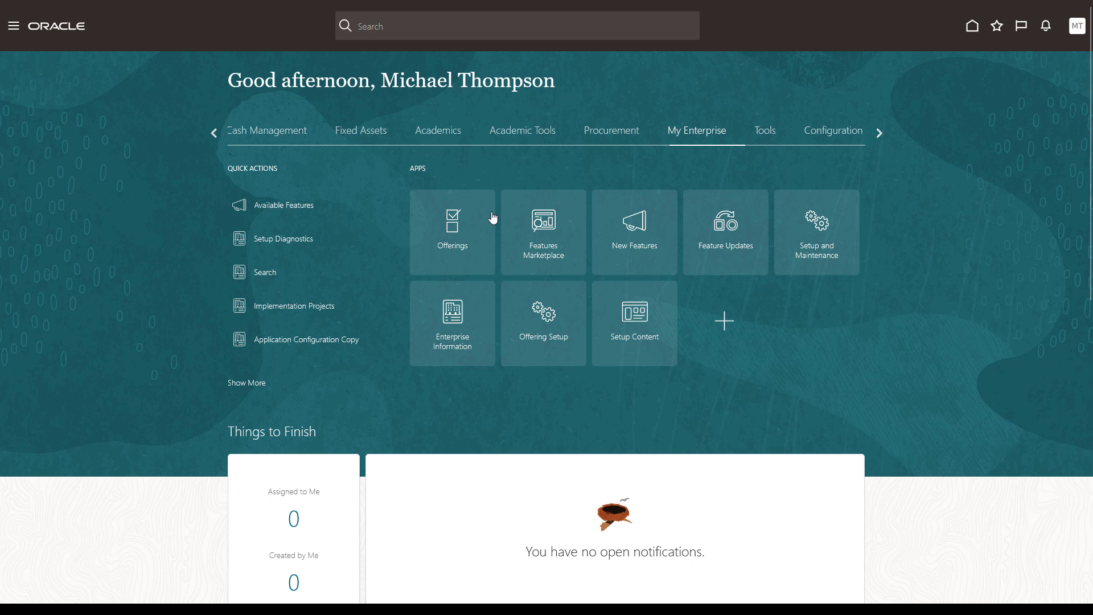
From Offerings, select Workforce Development and view its Opt In Features page
left_click(451, 232)
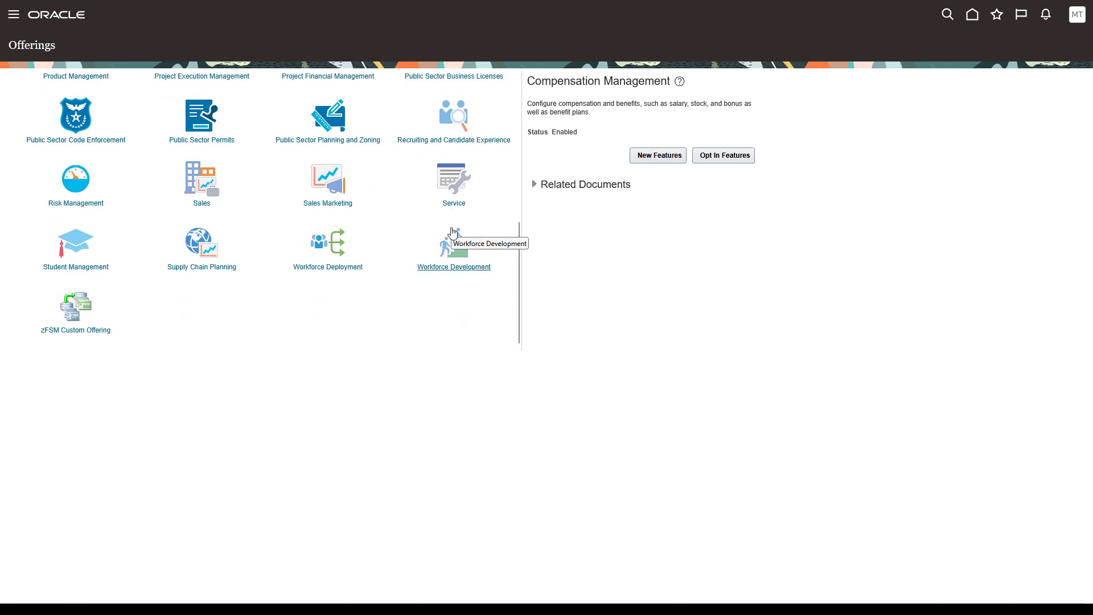
left_click(453, 248)
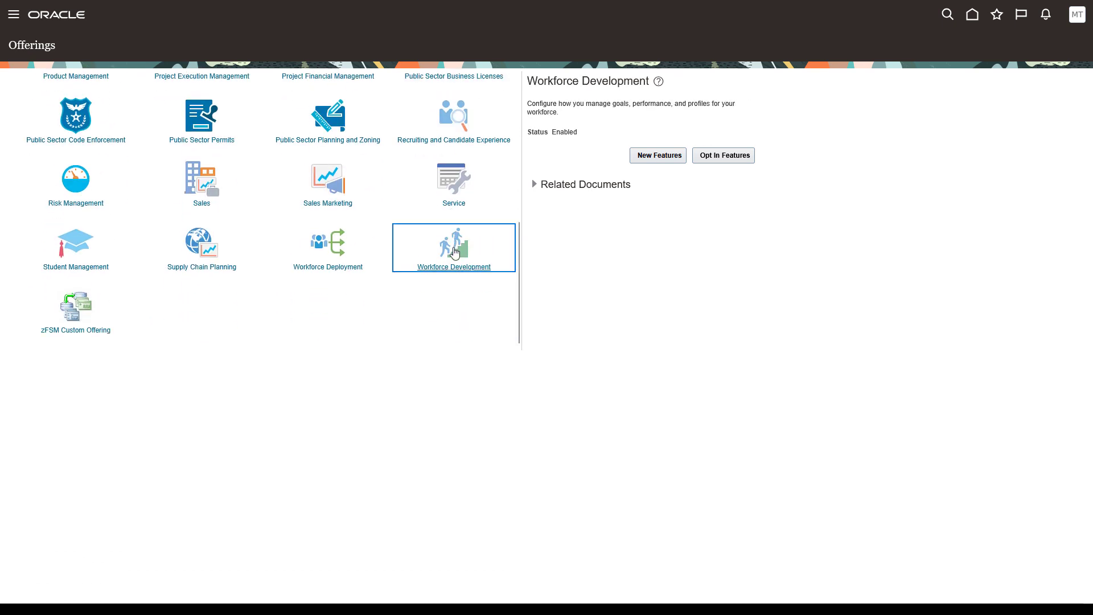
left_click(724, 155)
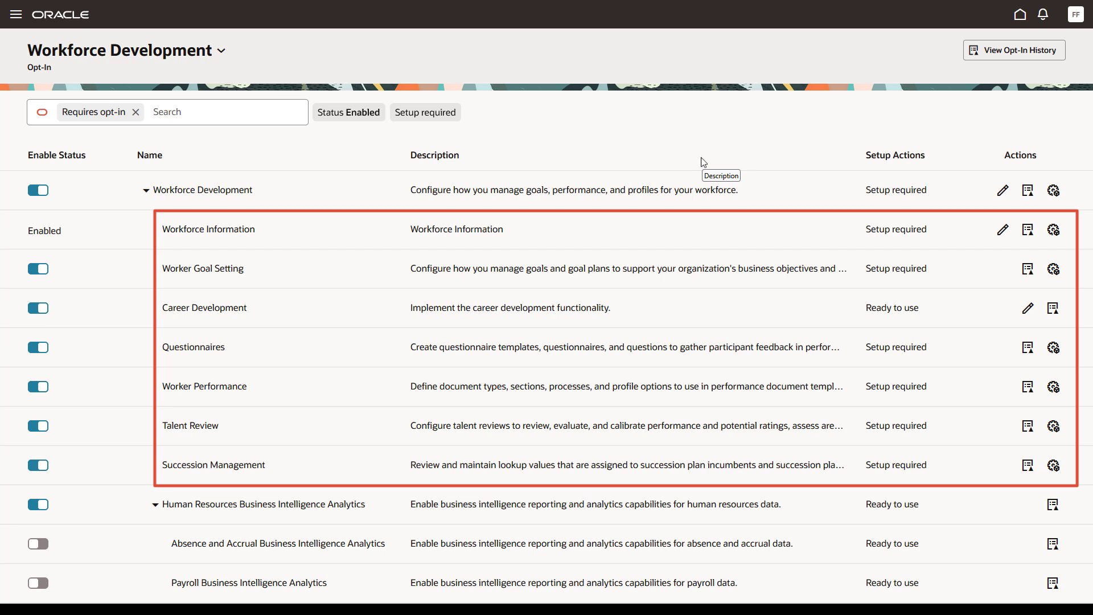
Scroll the Workforce Development feature list down to Initial Users and HCM Data Loader
scroll("down", 3)
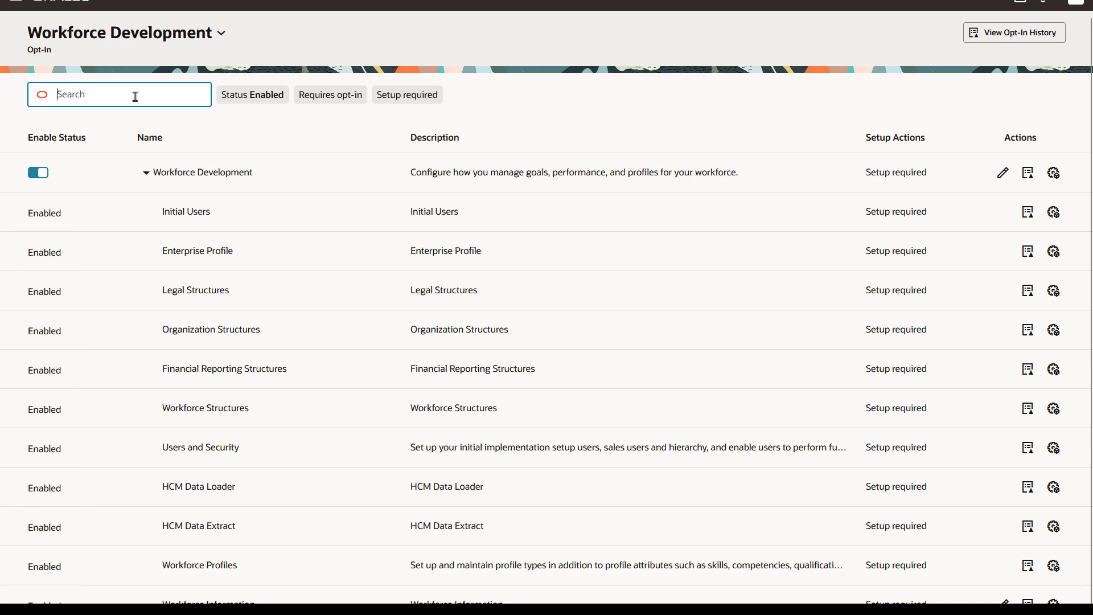
Filter to Requires opt-in features, then edit Career Development's opt-in options
left_click(329, 95)
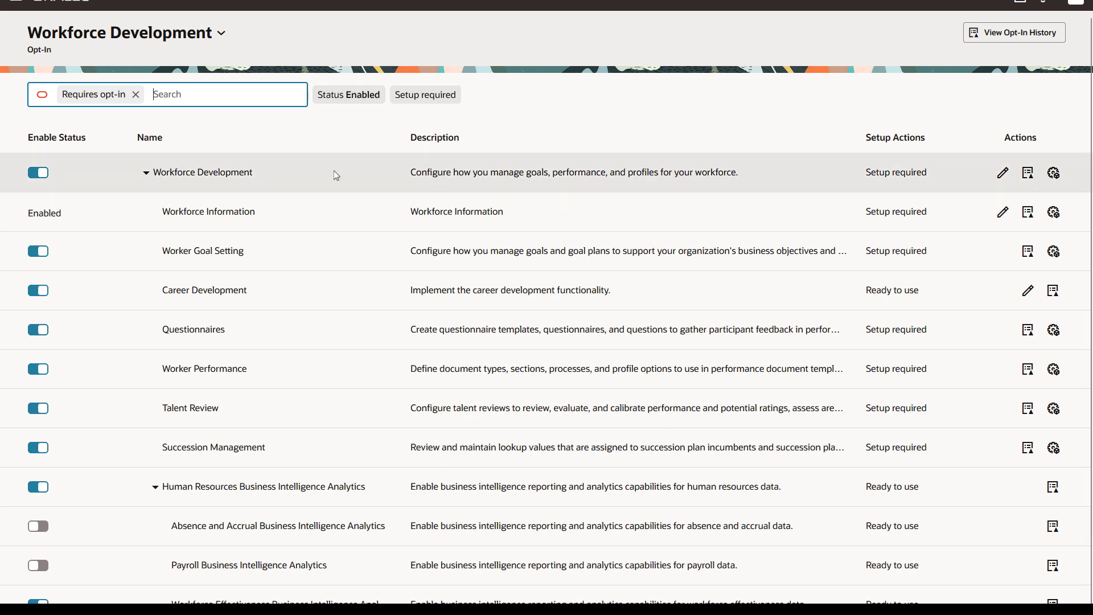
scroll("down", 3)
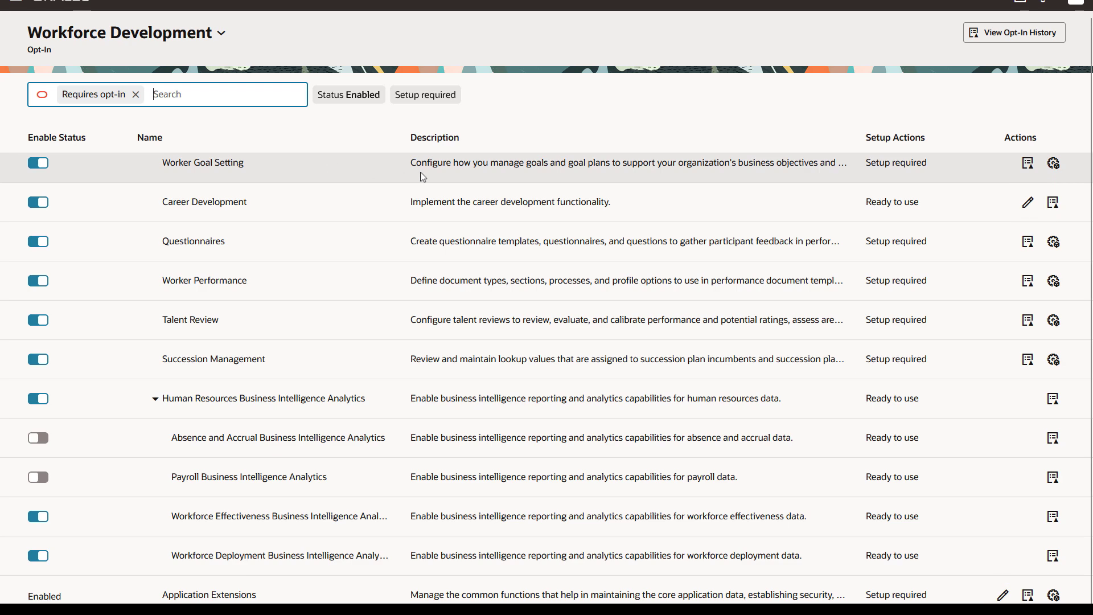
left_click(1028, 202)
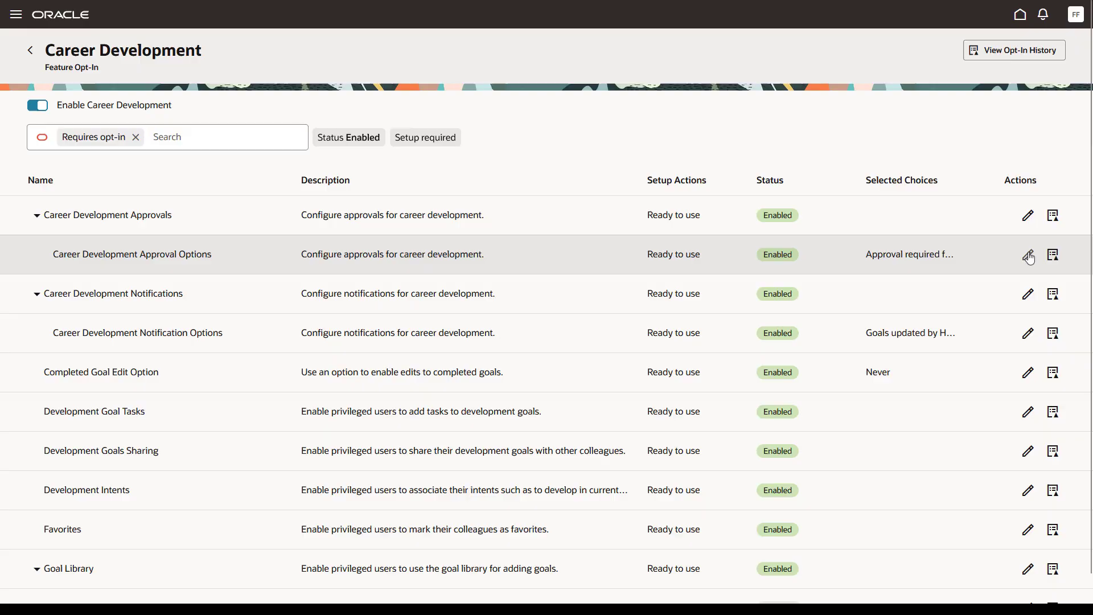
left_click(1027, 255)
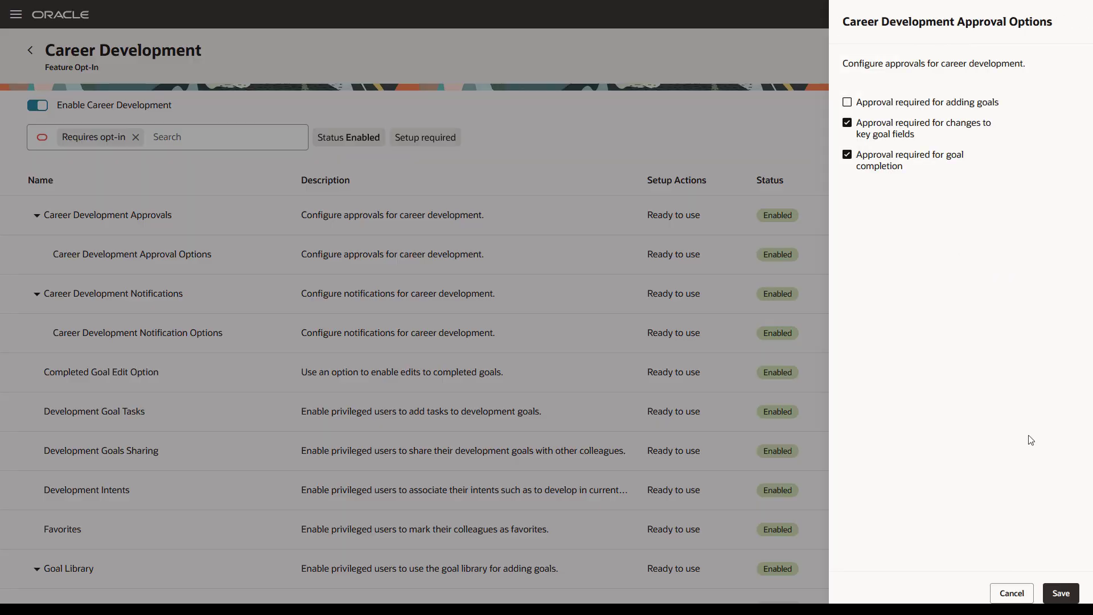
left_click(1060, 594)
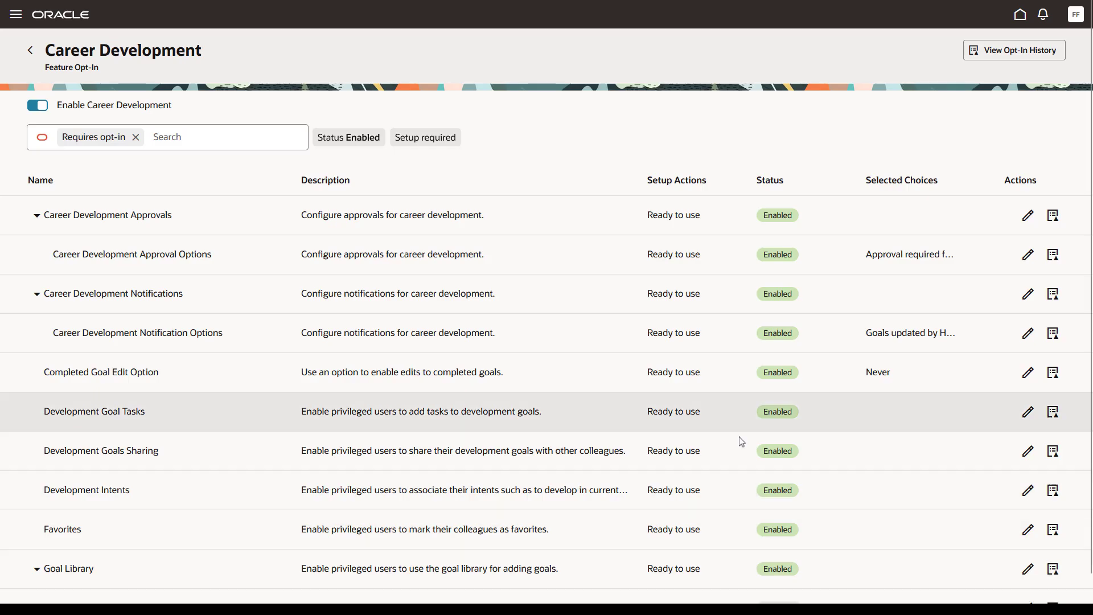
left_click(30, 50)
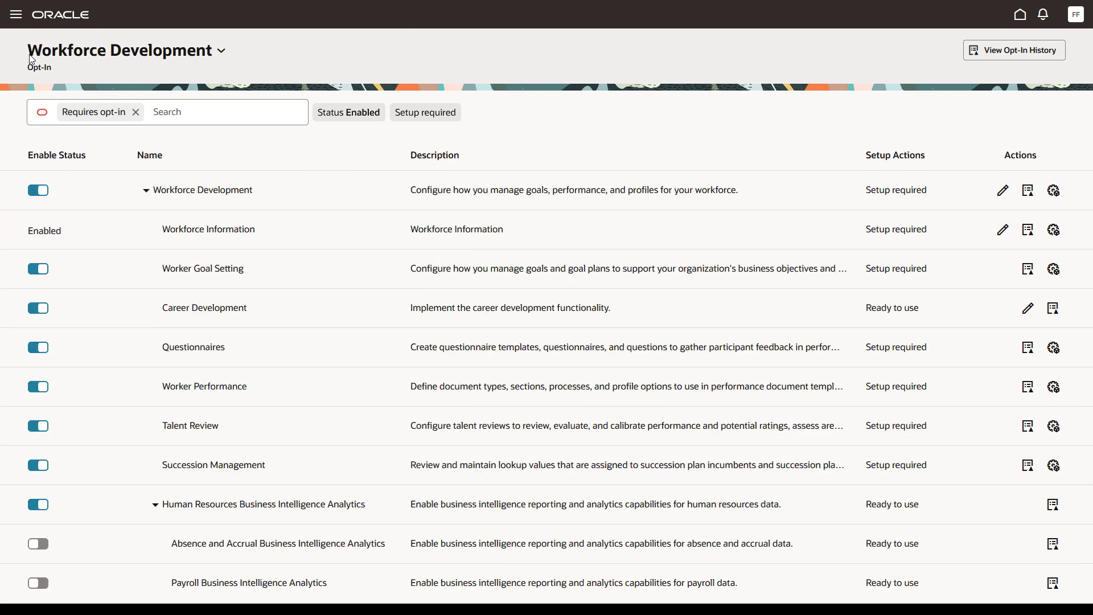